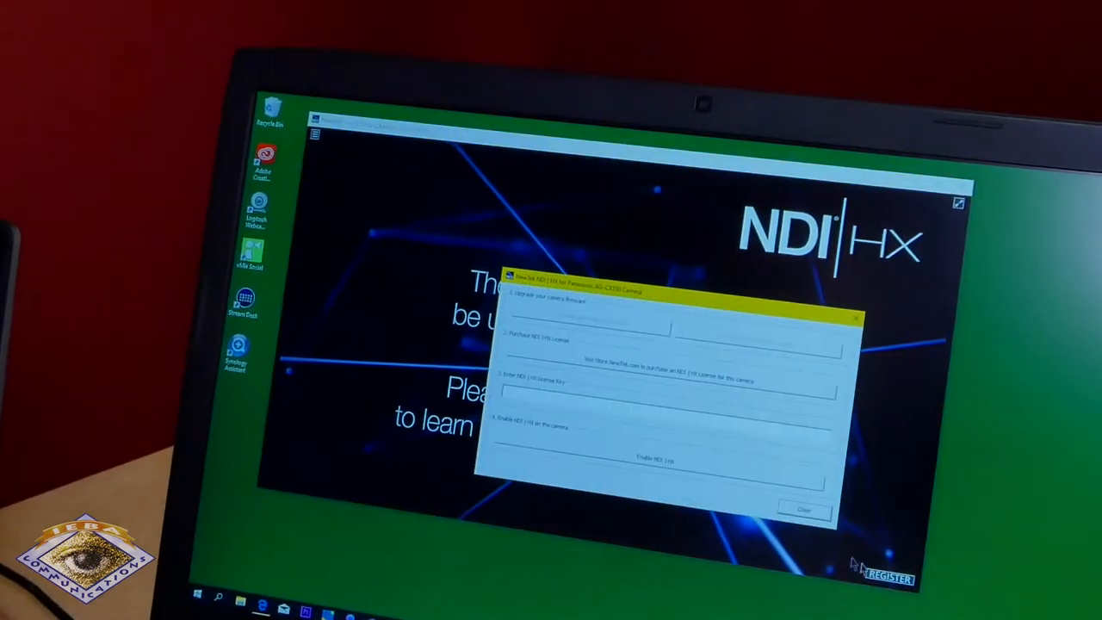
mouse_move(637, 370)
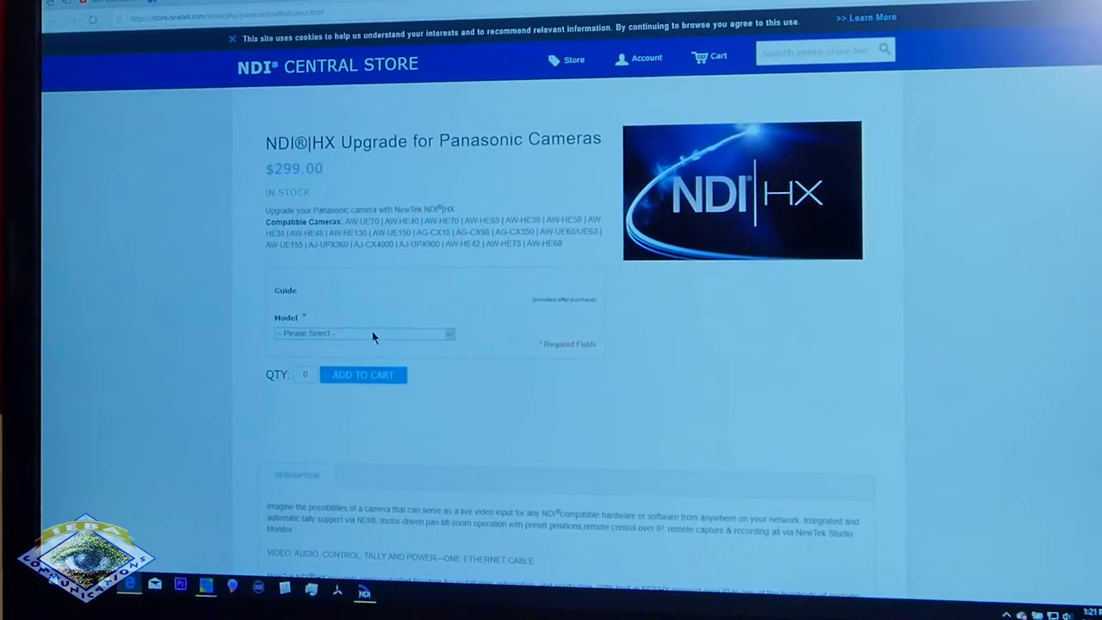
Put one NDI|HX Upgrade for Panasonic Cameras, model AG-CX350 at $299.00, in the cart
click(362, 333)
text(1)
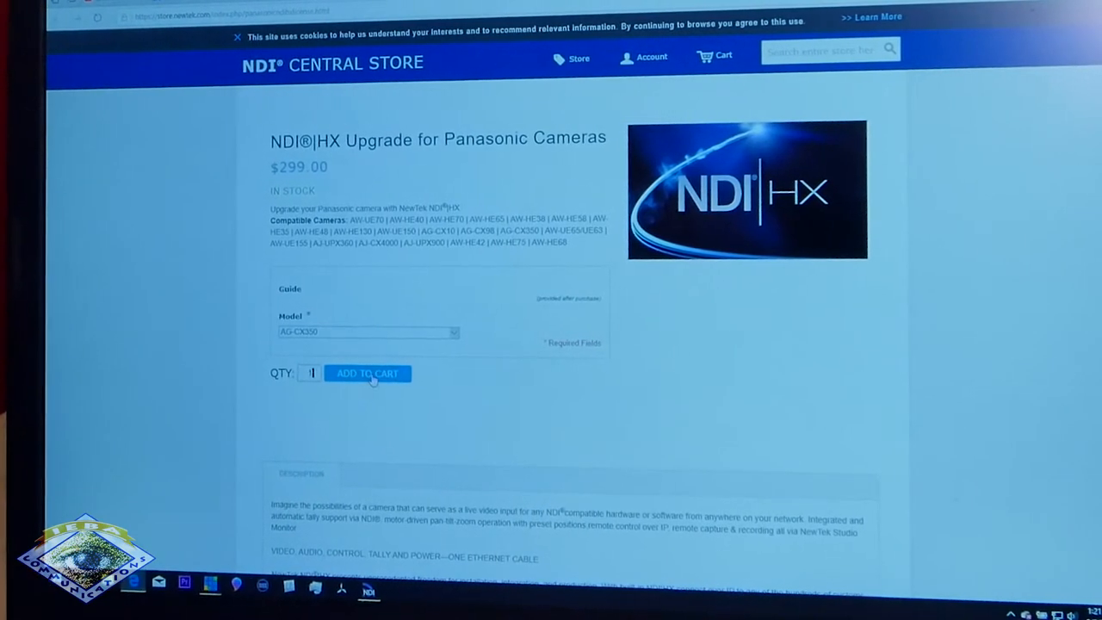
click(367, 373)
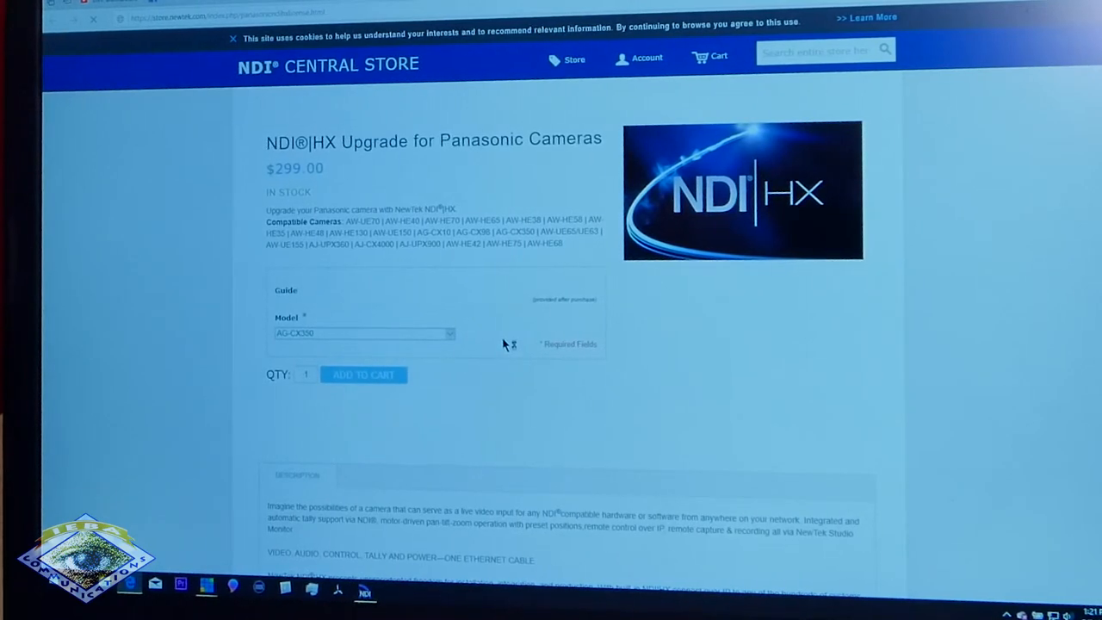
click(363, 374)
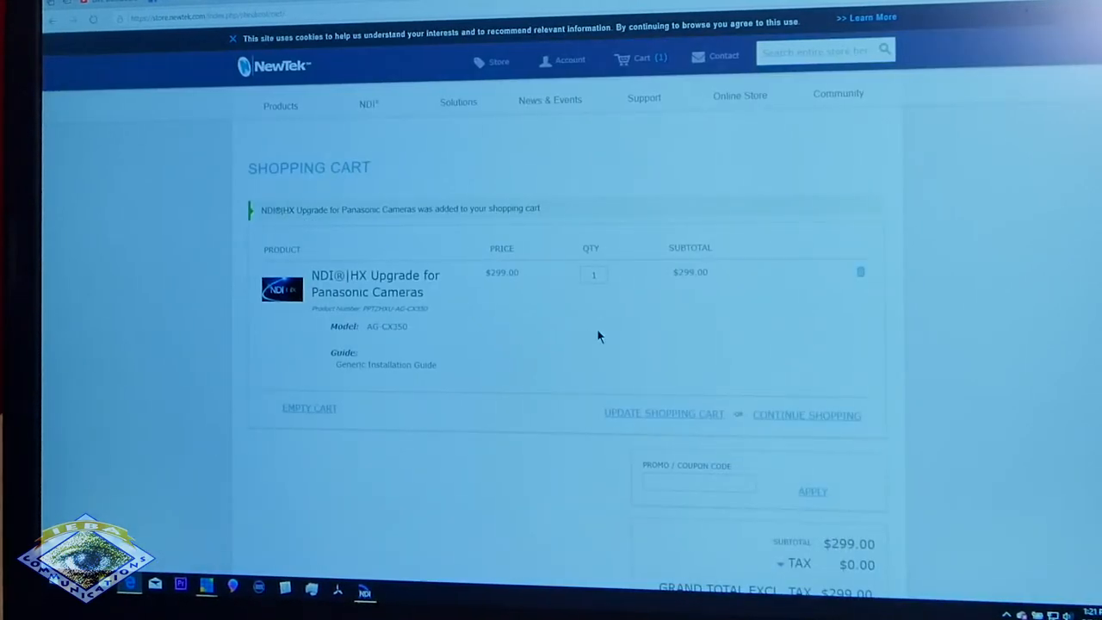
Enter the Panasonic NDI HX coupon so the total drops to $0.00 and proceed to checkout
scroll(down, 3)
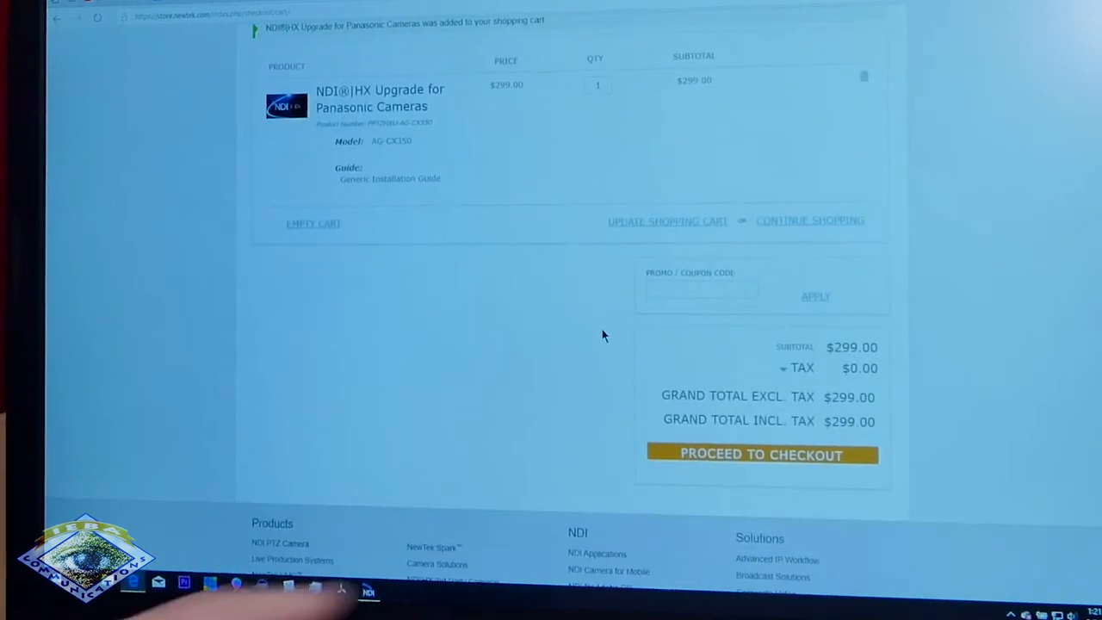
click(695, 291)
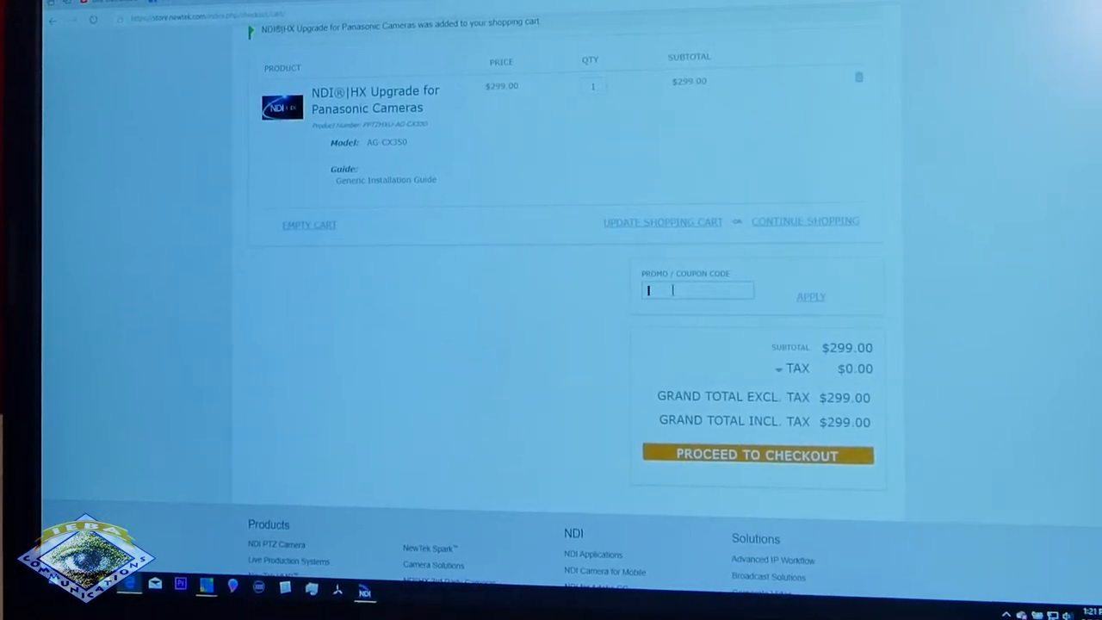
click(756, 454)
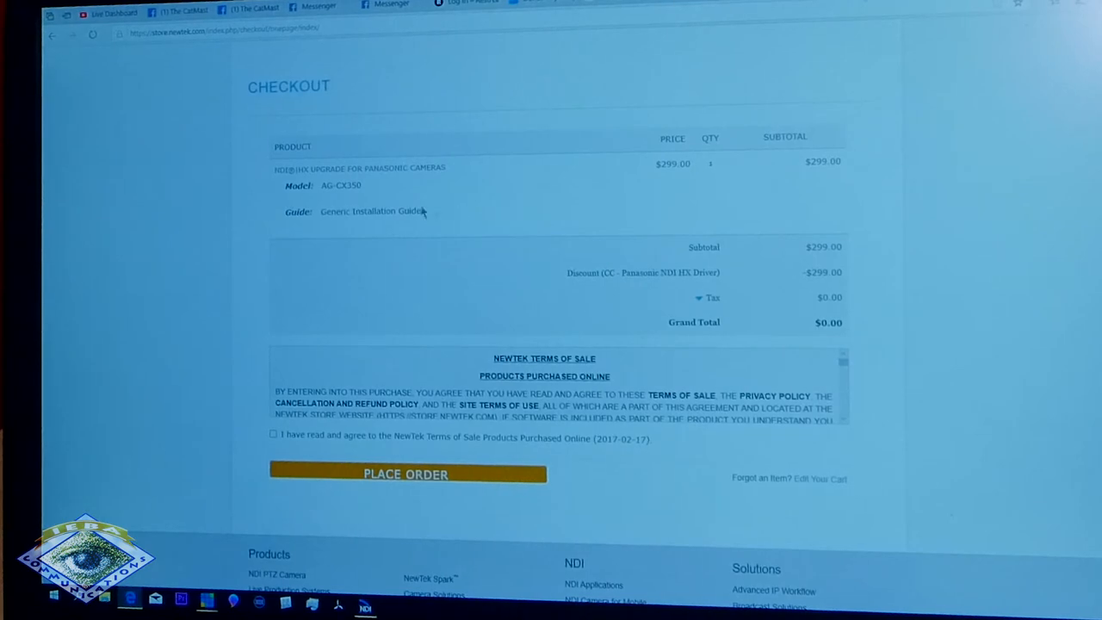
mouse_move(595, 323)
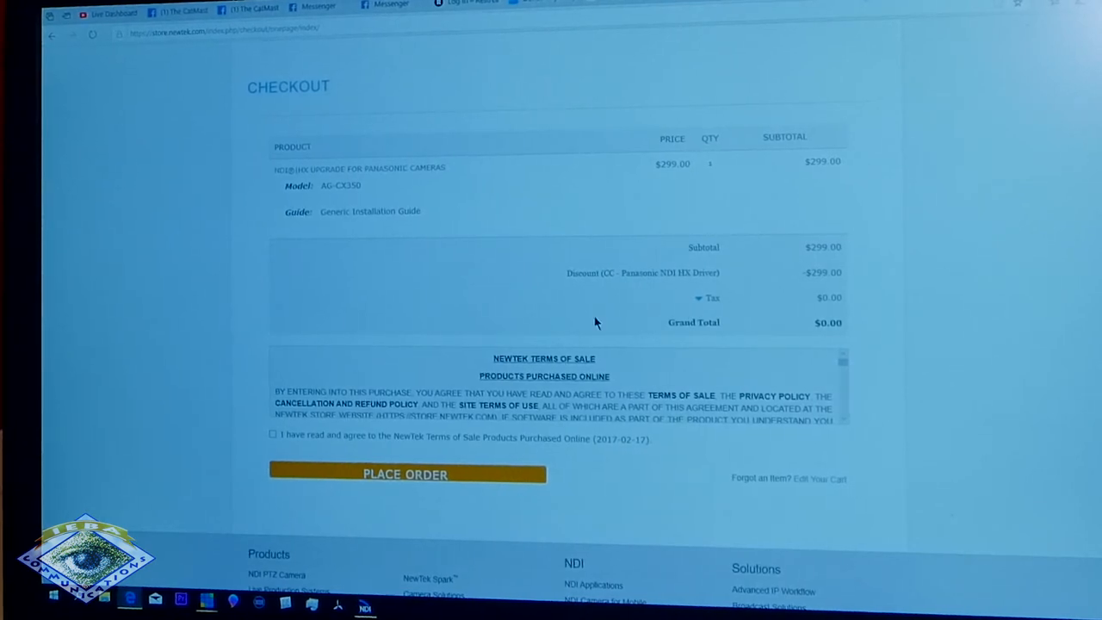
Agree to the NewTek terms of sale and place the $0.00 upgrade order
scroll(down, 3)
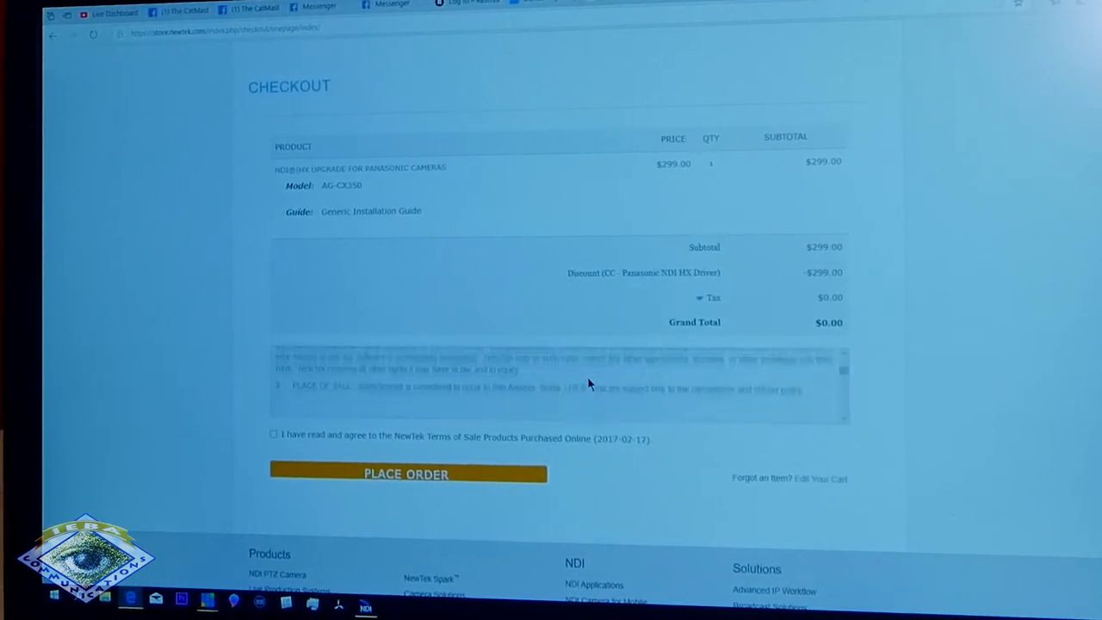
scroll(down, 3)
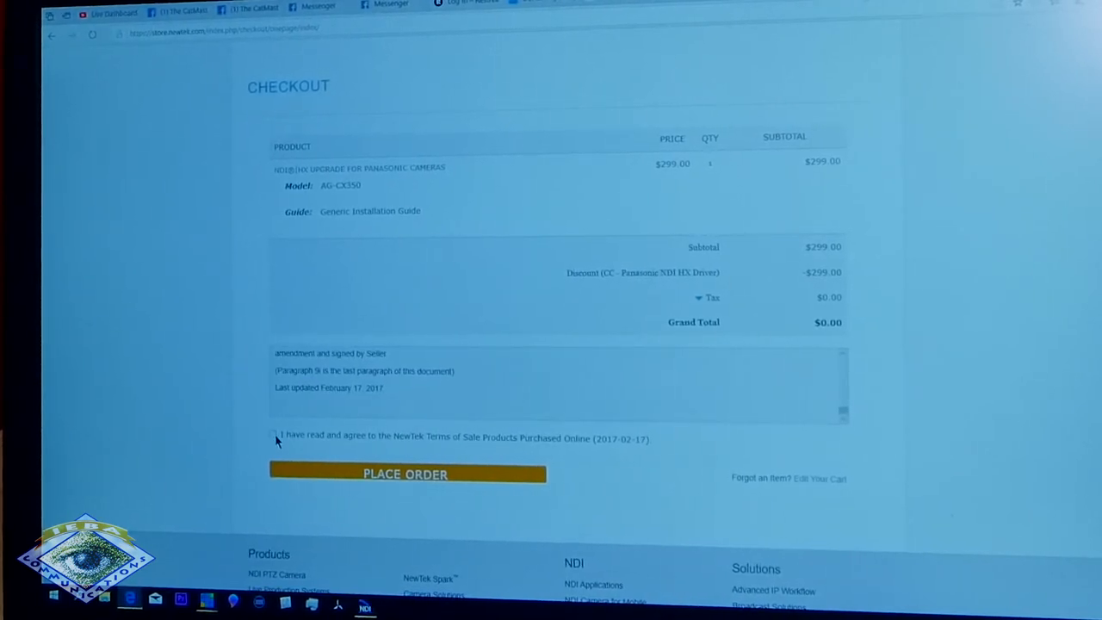
click(406, 474)
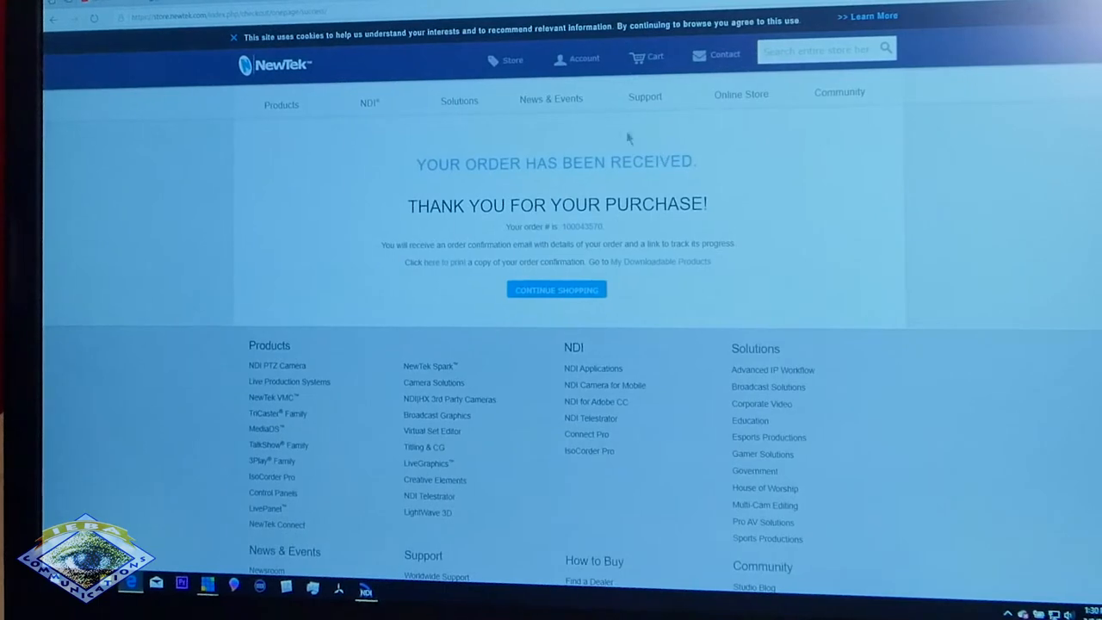
View the completed $0.00 order from My Dashboard under Account > My Account
click(577, 58)
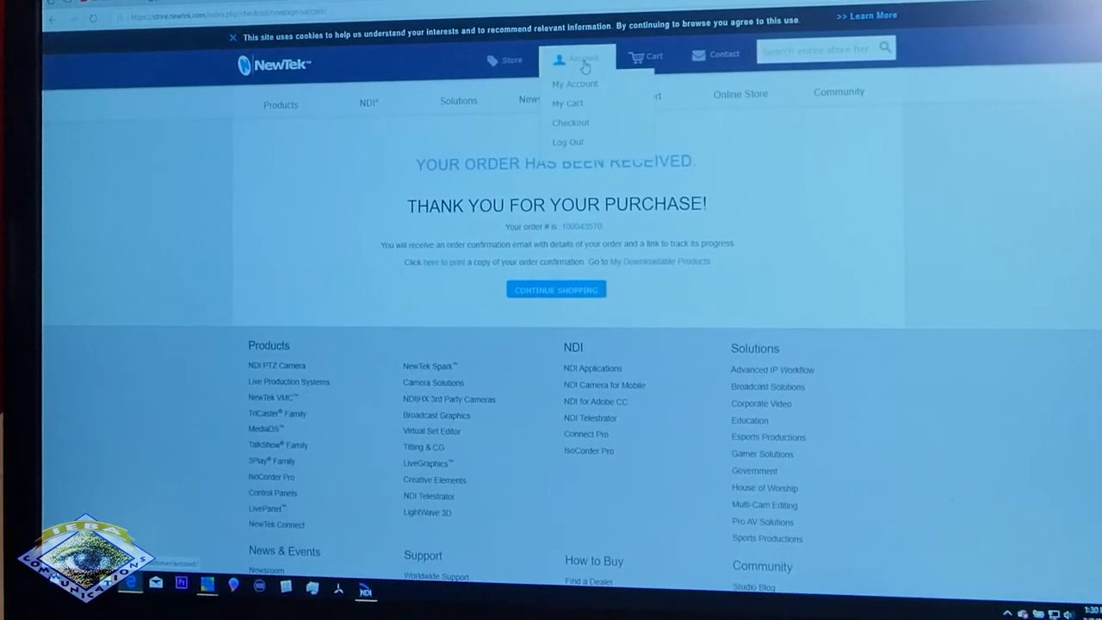
click(574, 84)
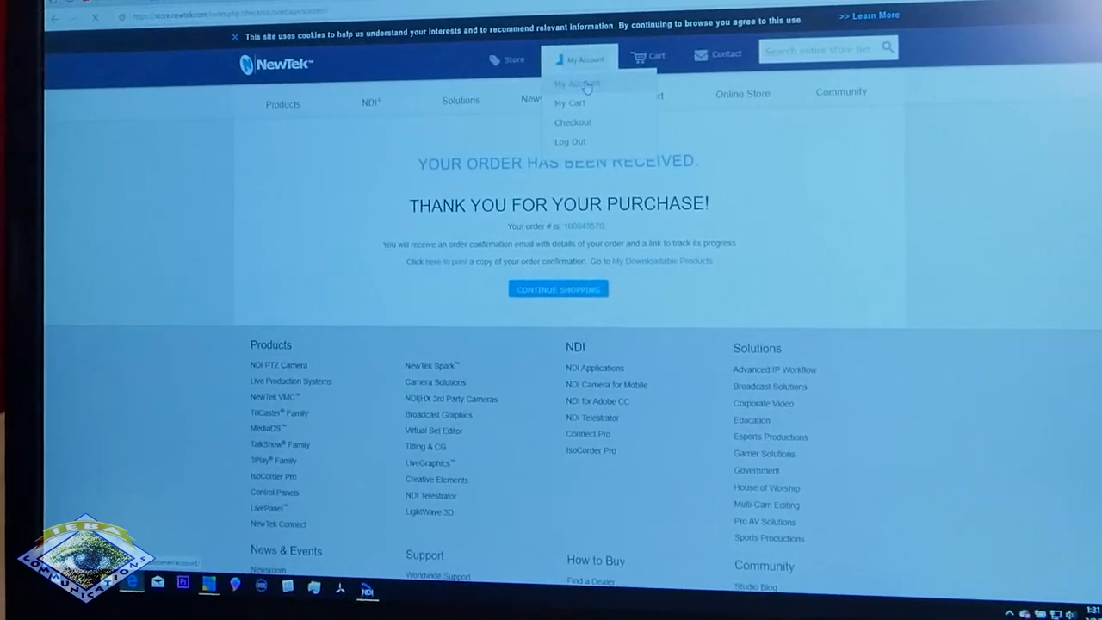
click(577, 83)
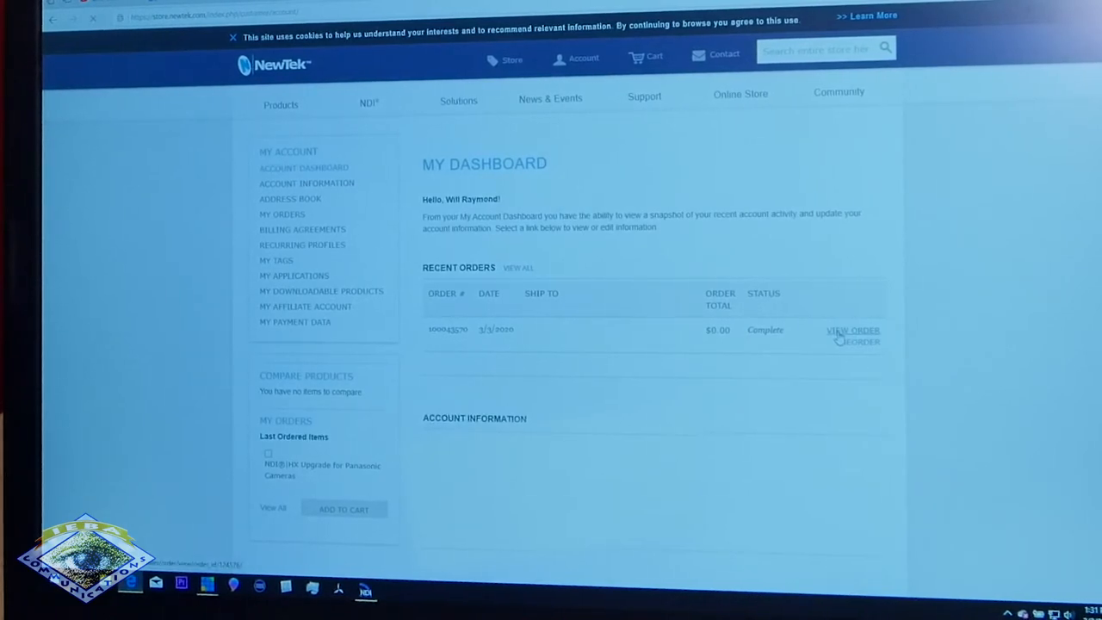
click(852, 330)
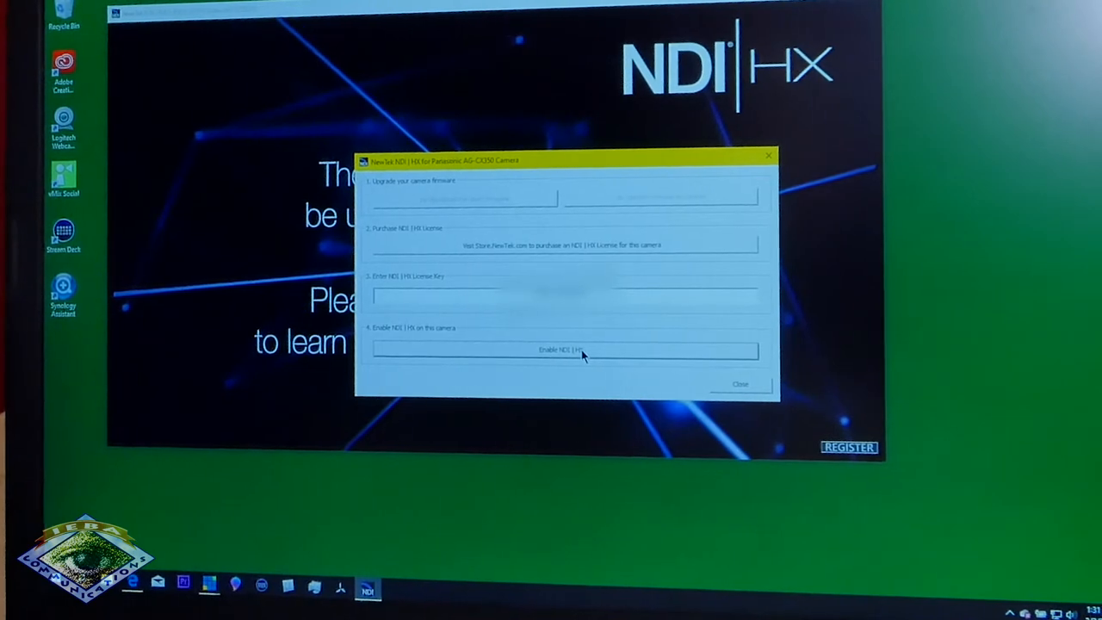
Enable NDI|HX to license the AG-CX350 and confirm the Congratulations message
click(561, 350)
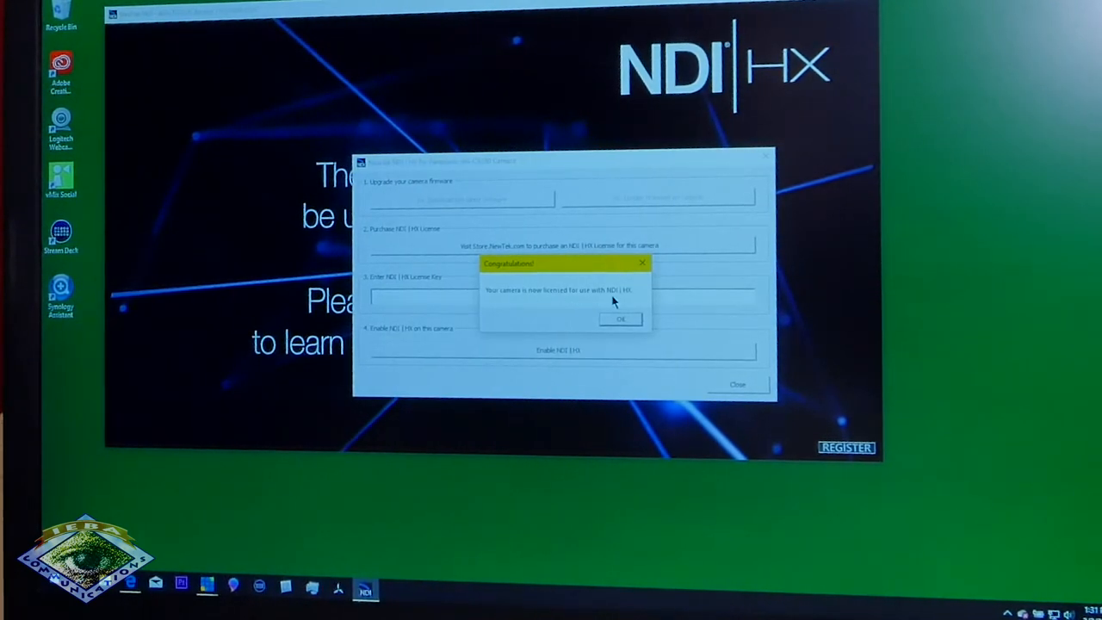
click(620, 319)
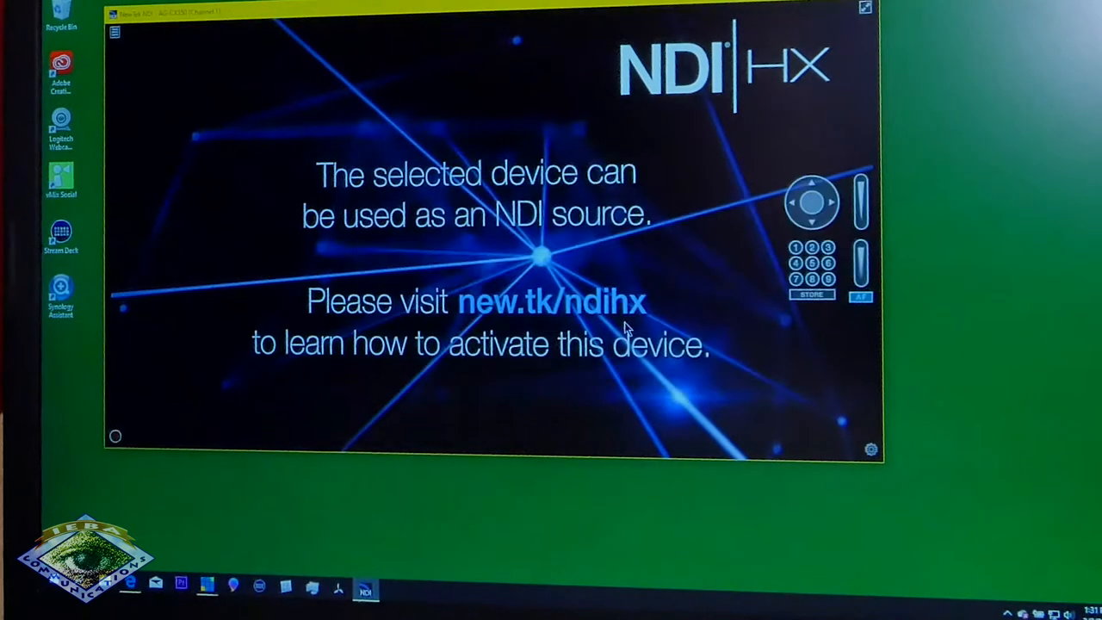